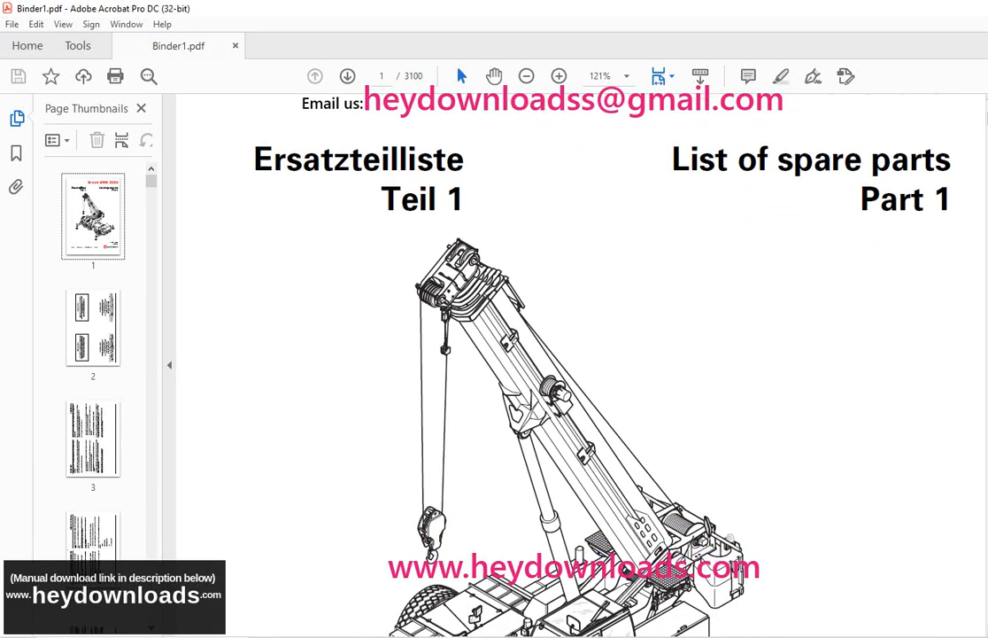
{"action": "scroll", "scroll_direction": "down", "scroll_amount": 3}
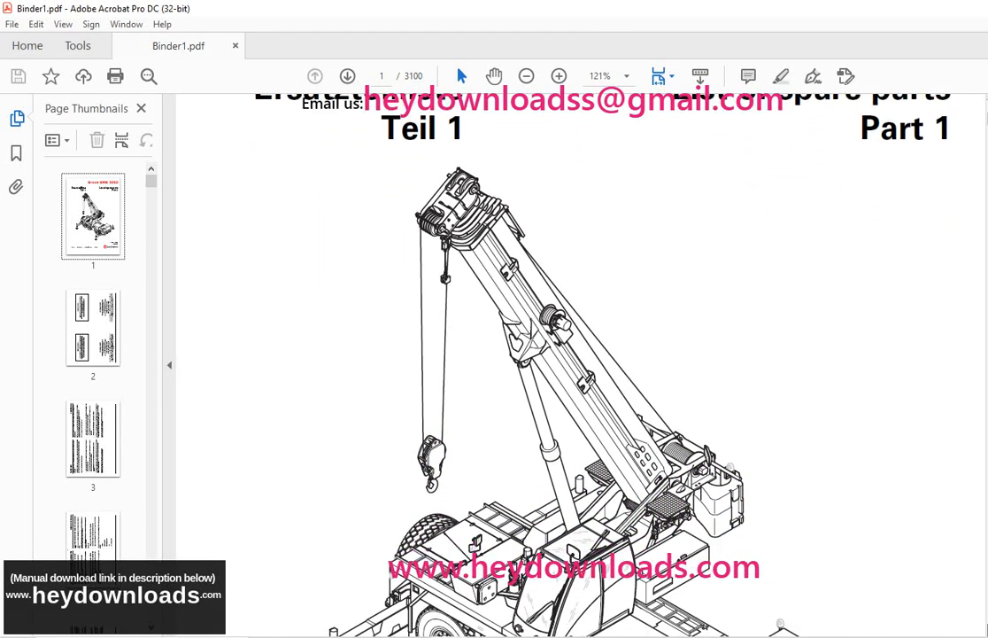
{"action": "scroll", "scroll_direction": "down", "scroll_amount": 3}
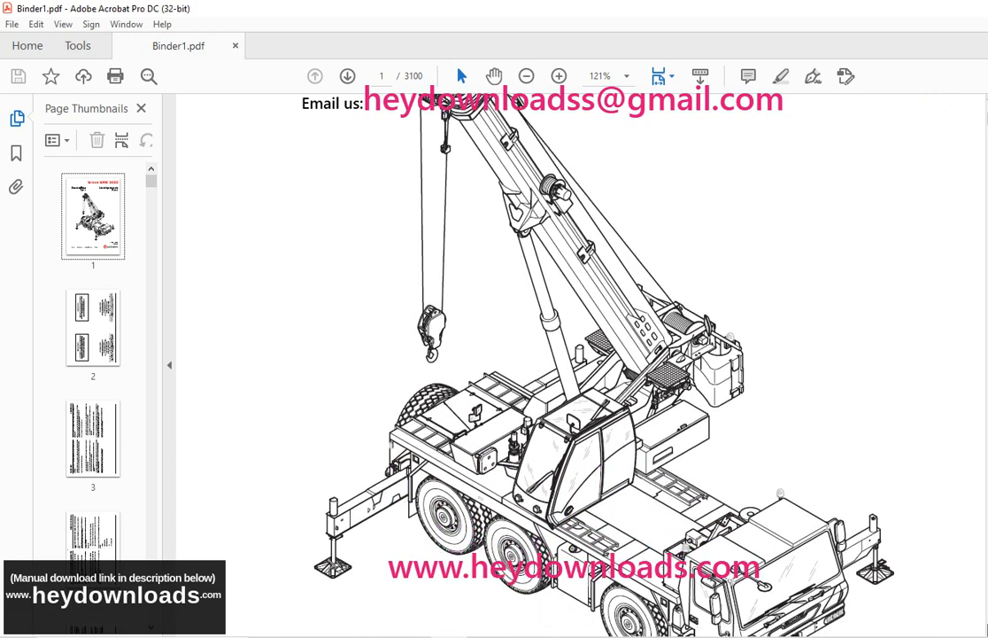
{"action": "scroll", "scroll_direction": "down", "scroll_amount": 3}
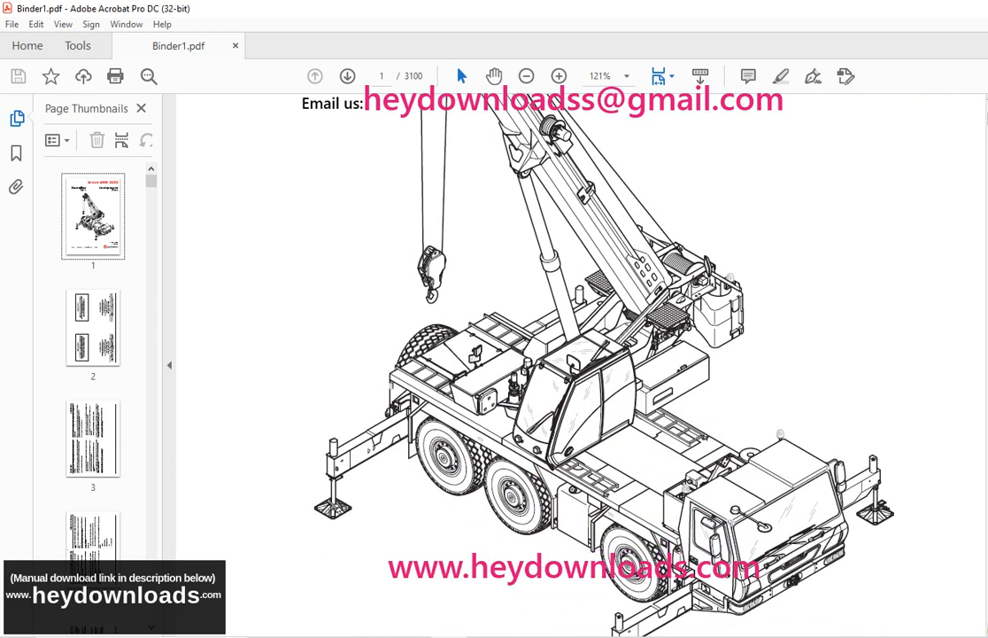
{"action": "scroll", "scroll_direction": "down", "scroll_amount": 3}
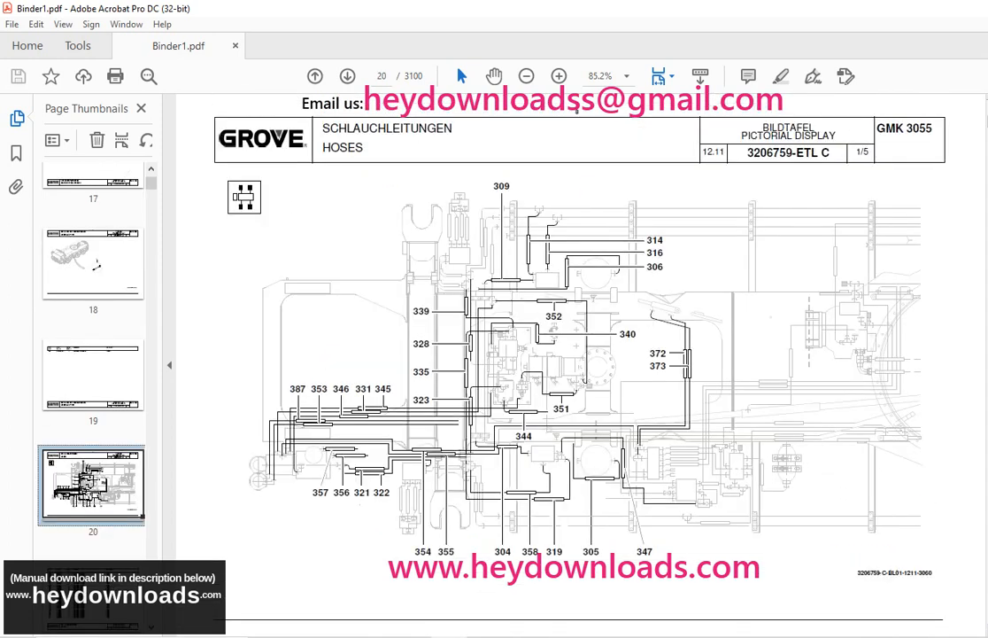
{"action": "scroll", "scroll_direction": "down", "scroll_amount": 3}
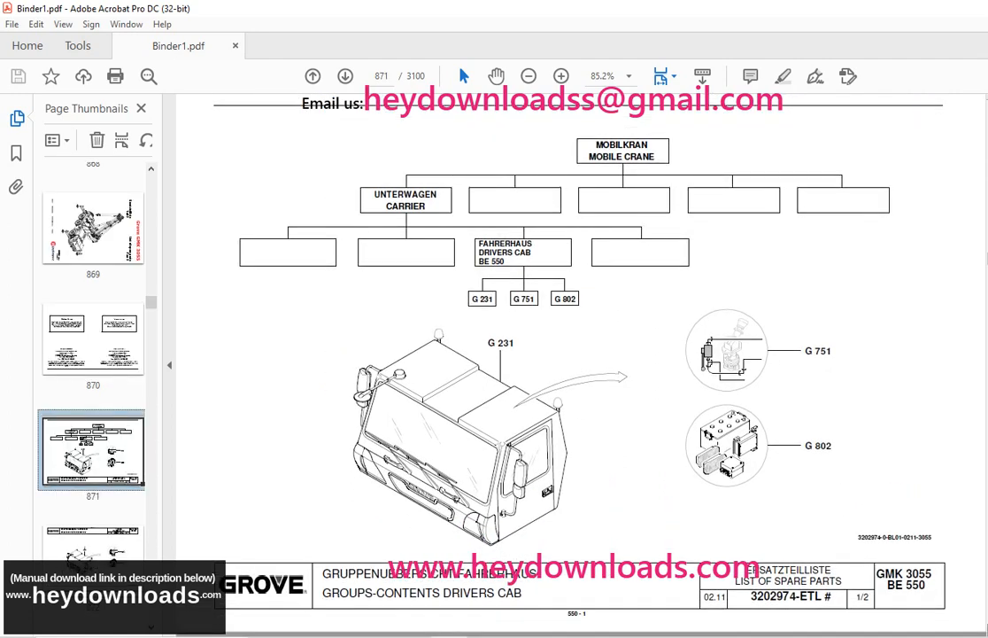
{"action": "scroll", "scroll_direction": "down", "scroll_amount": 3}
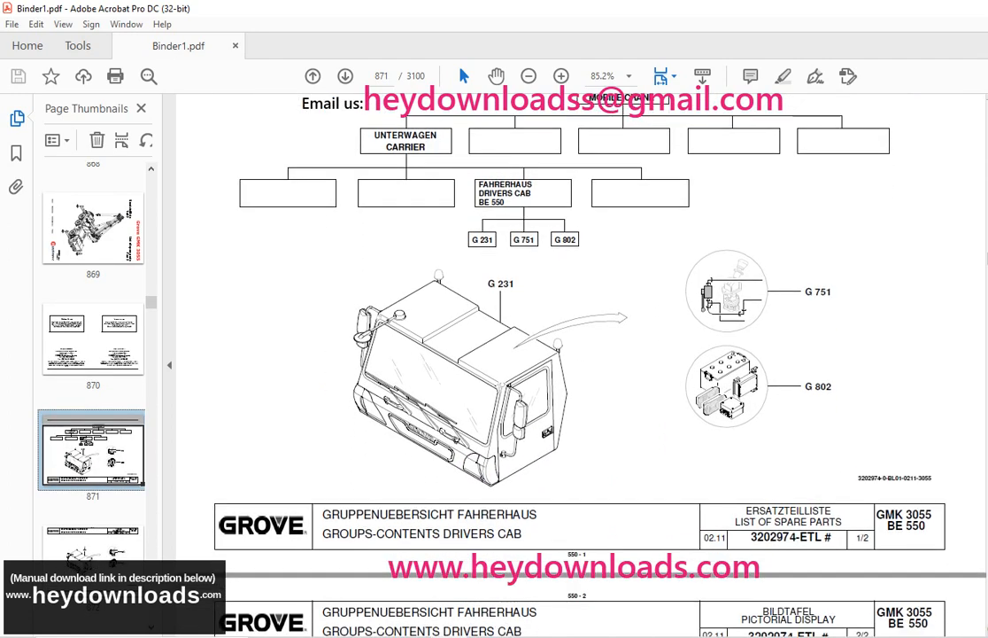
{"action": "scroll", "scroll_direction": "down", "scroll_amount": 3}
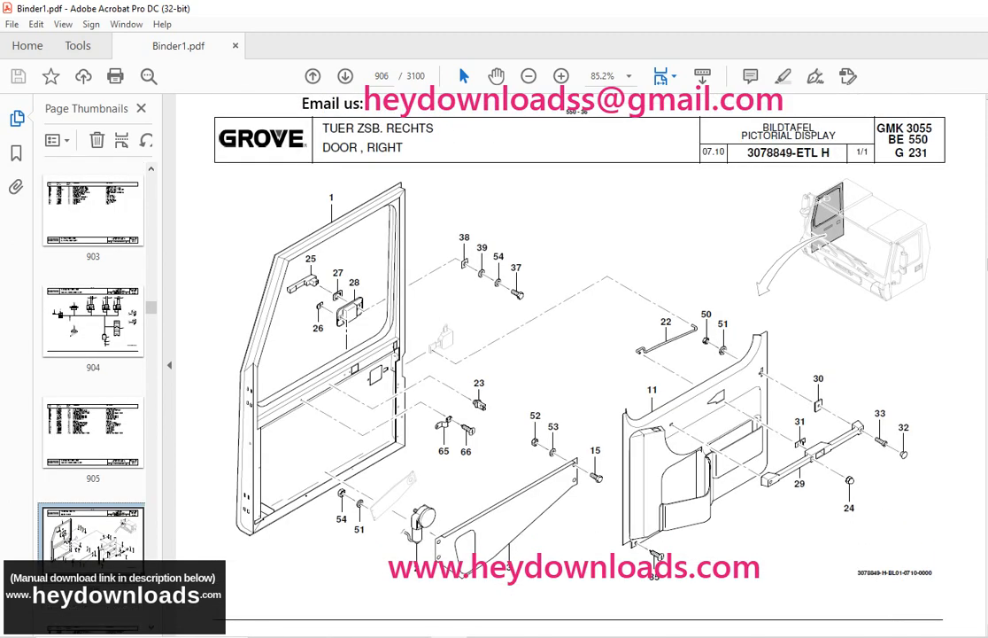
{"action": "scroll", "scroll_direction": "down", "scroll_amount": 3}
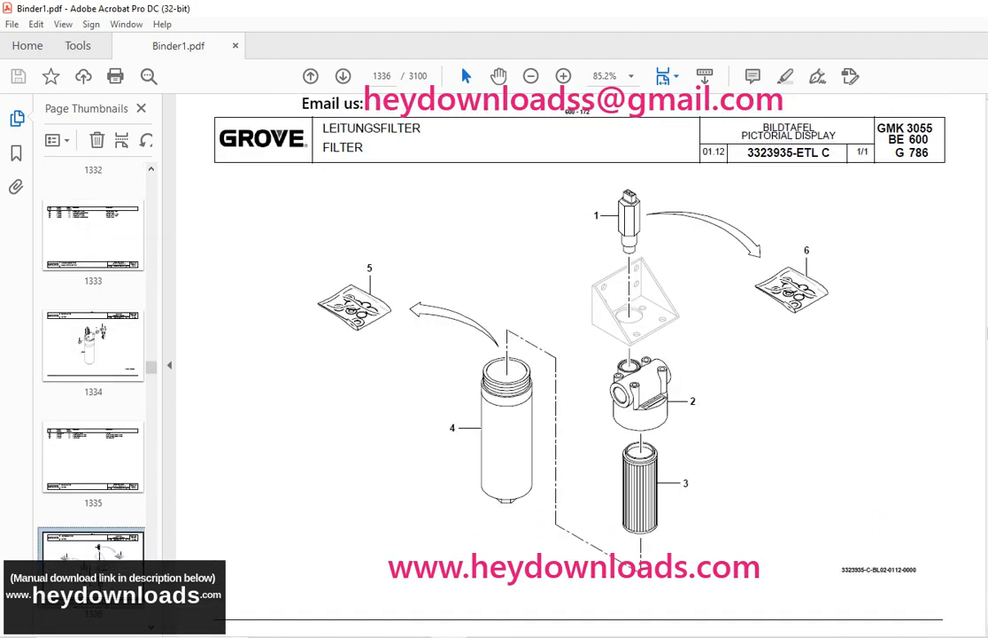
{"action": "scroll", "scroll_direction": "down", "scroll_amount": 3}
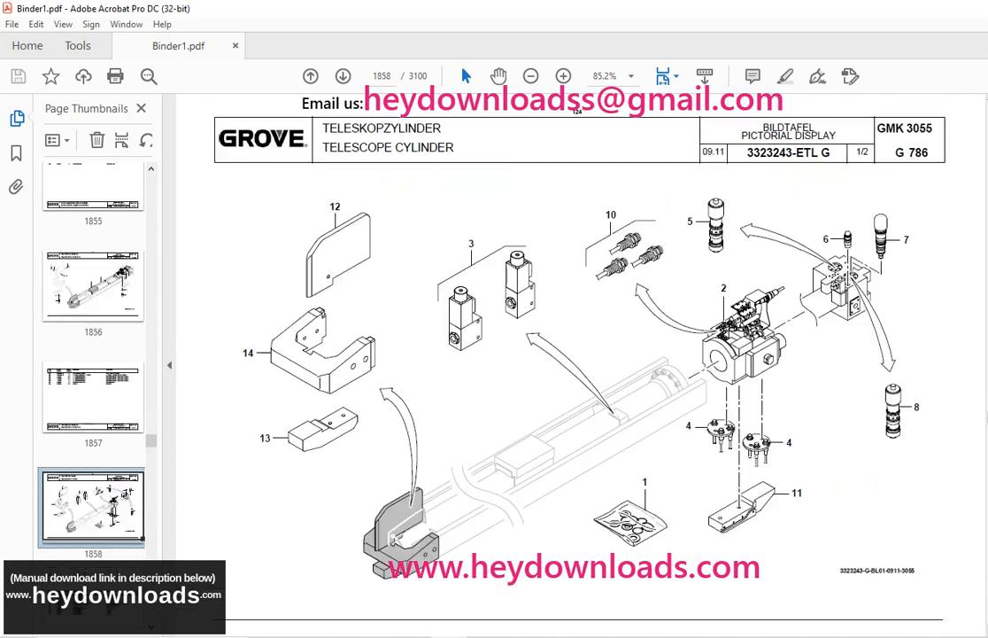
{"action": "scroll", "scroll_direction": "down", "scroll_amount": 3}
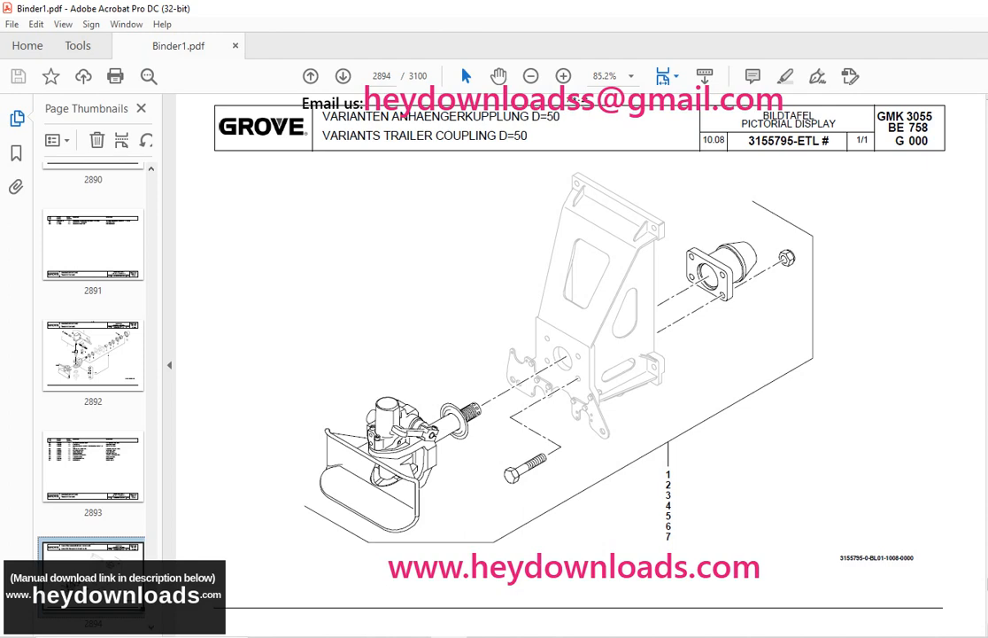
{"action": "scroll", "scroll_direction": "down", "scroll_amount": 3}
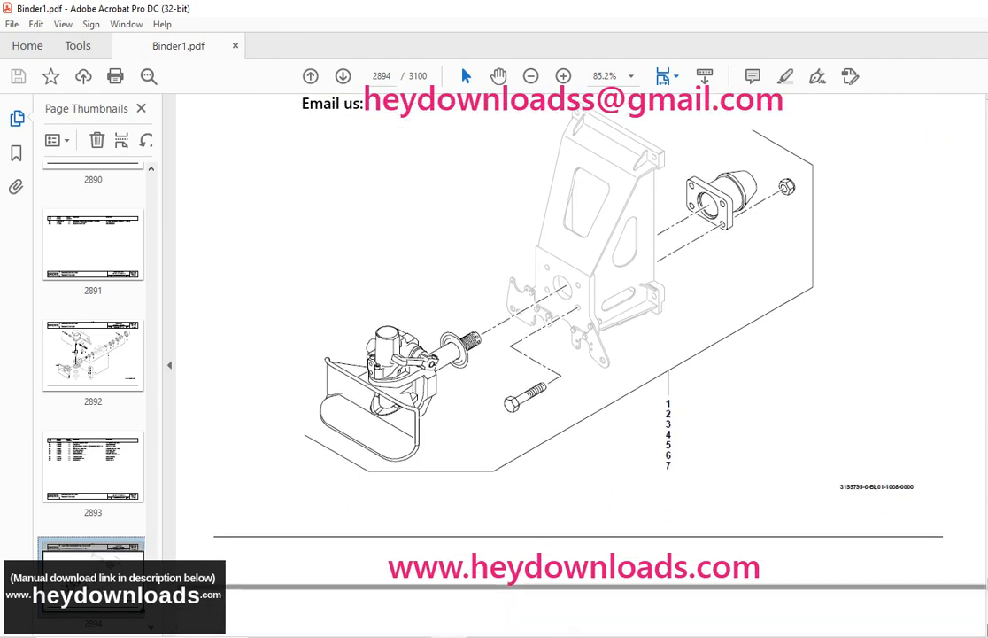
{"action": "scroll", "scroll_direction": "down", "scroll_amount": 3}
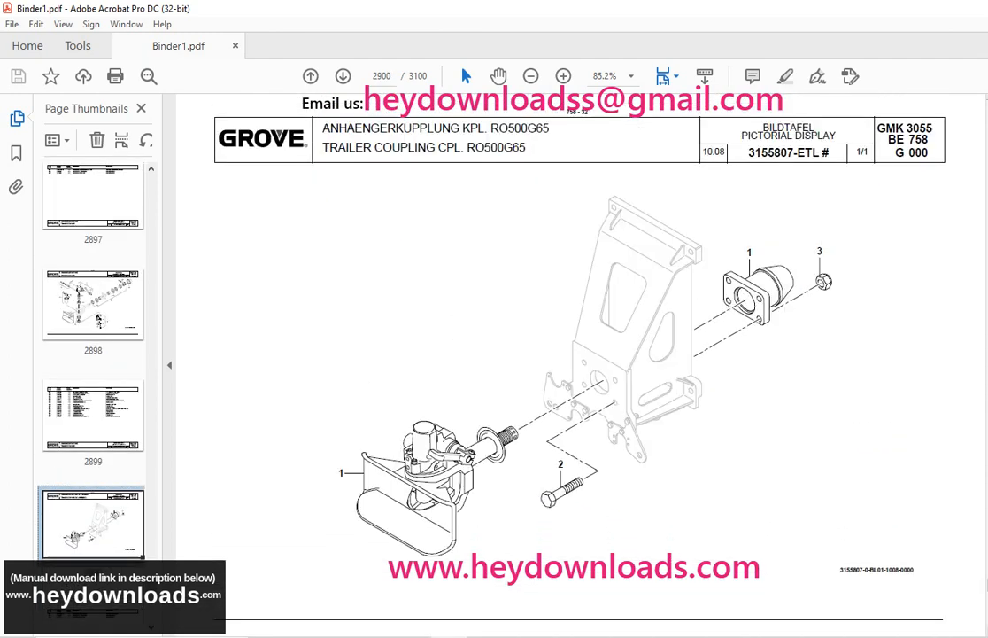
{"action": "scroll", "scroll_direction": "down", "scroll_amount": 3}
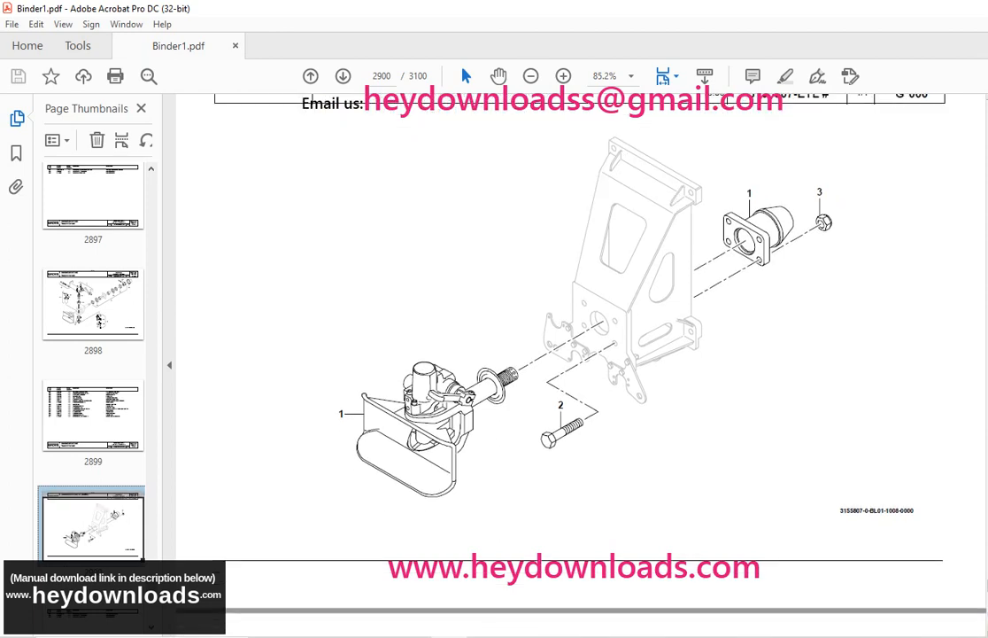
{"action": "scroll", "scroll_direction": "down", "scroll_amount": 3}
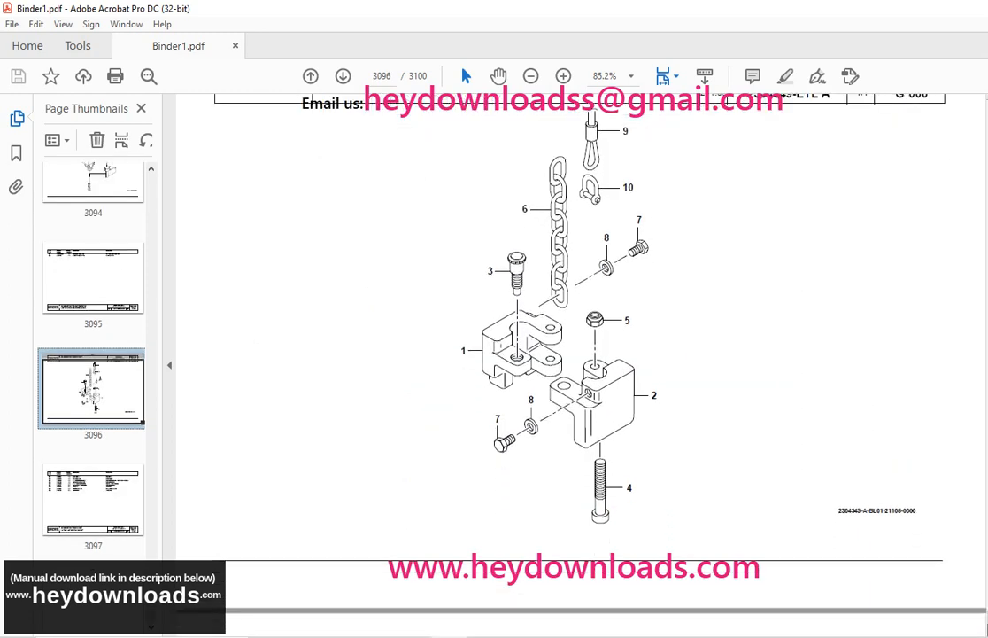
{"action": "scroll", "scroll_direction": "down", "scroll_amount": 3}
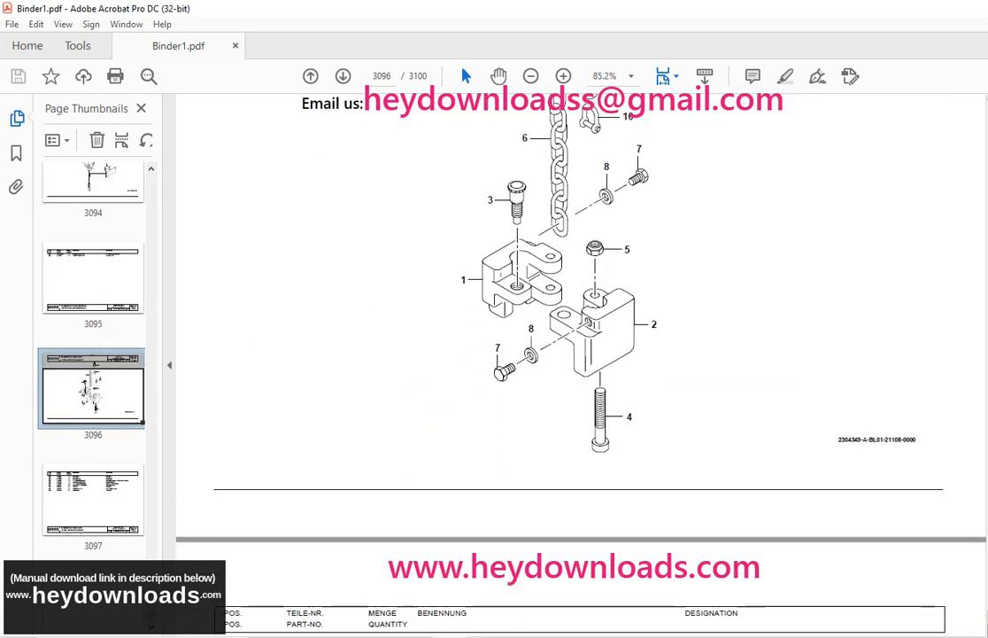
{"action": "scroll", "scroll_direction": "down", "scroll_amount": 3}
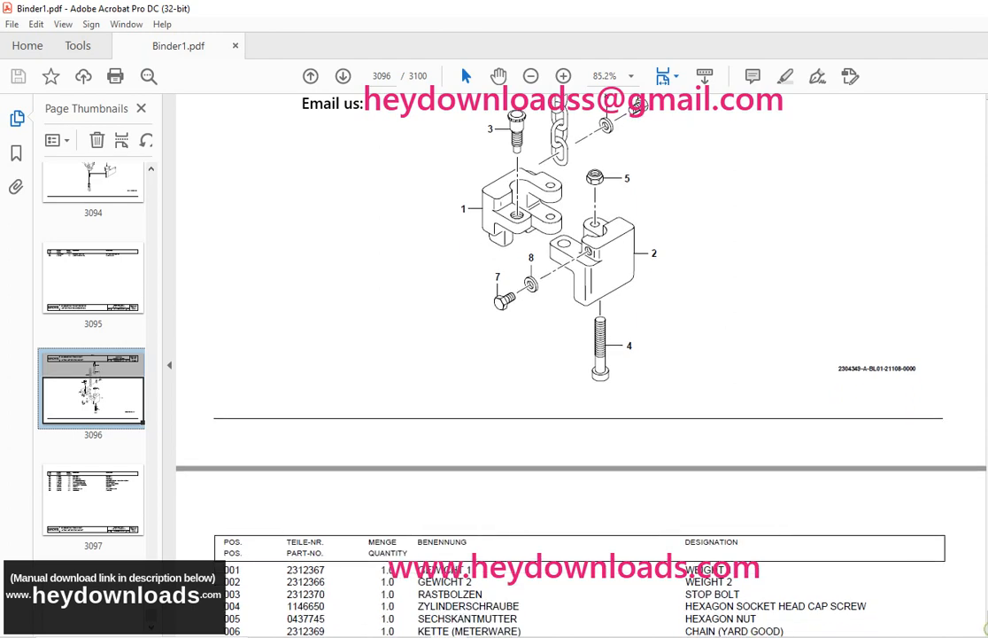
{"action": "scroll", "scroll_direction": "down", "scroll_amount": 3}
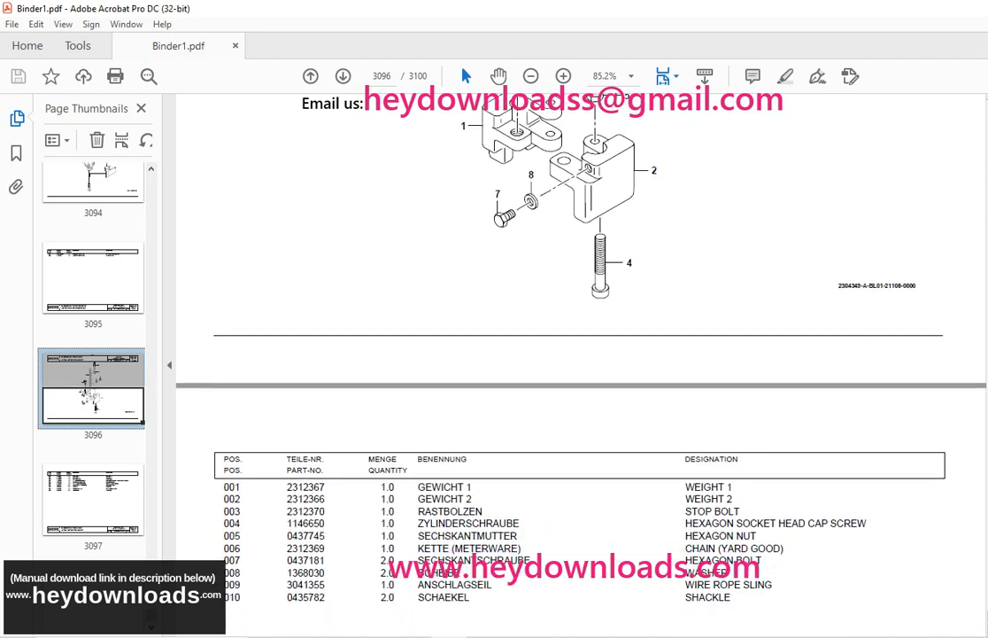
{"action": "scroll", "scroll_direction": "down", "scroll_amount": 3}
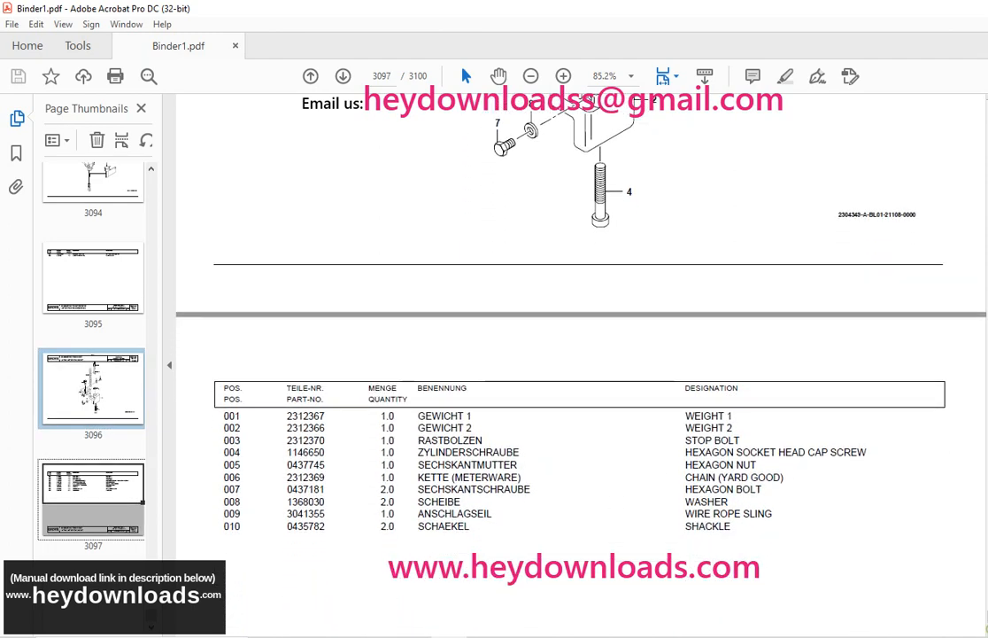